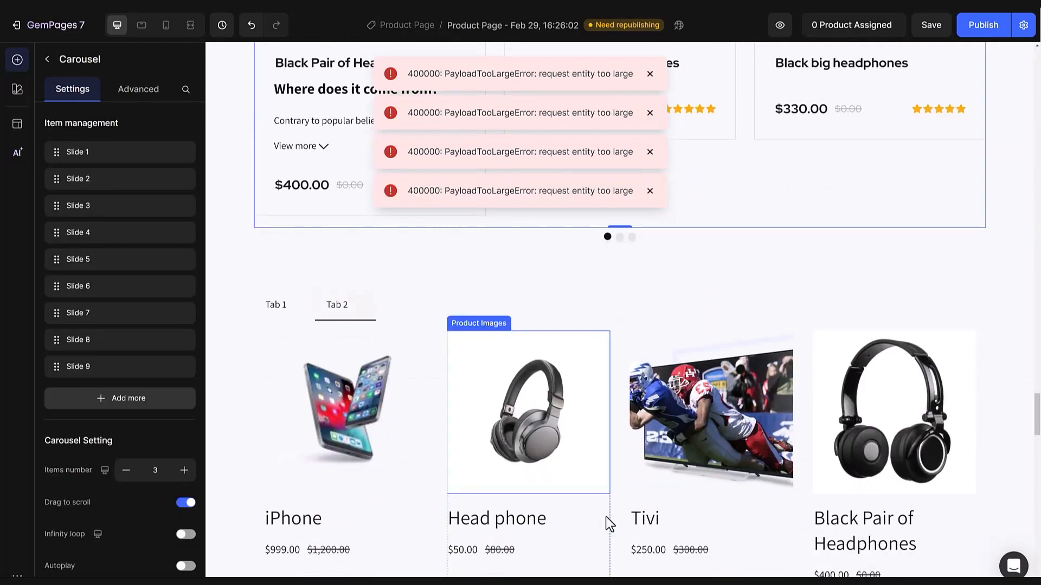
- Scroll down and select the tabbed products element to view its visibility and spacing settings
scroll("down", 3)
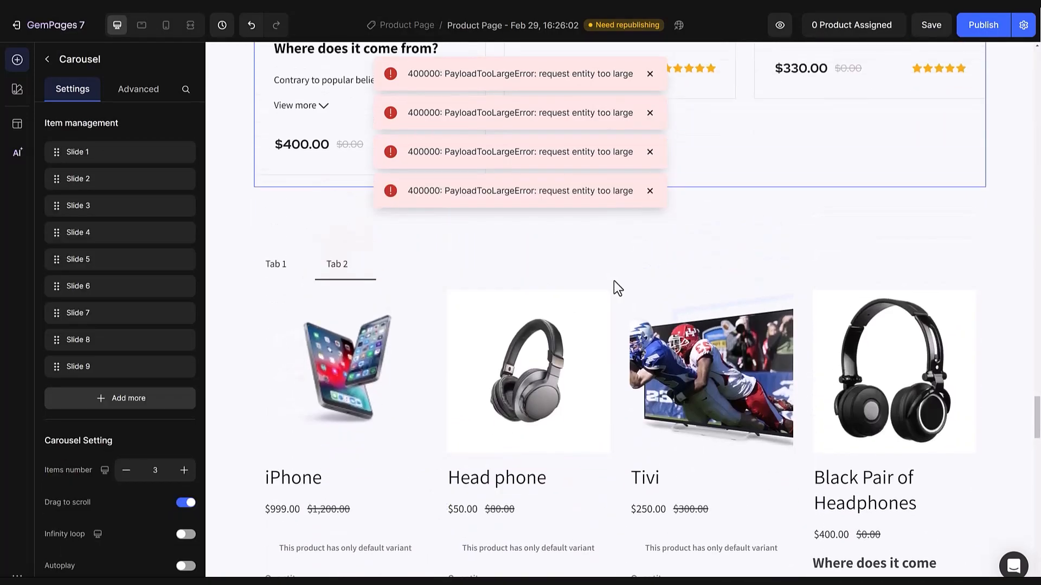
left_click(276, 263)
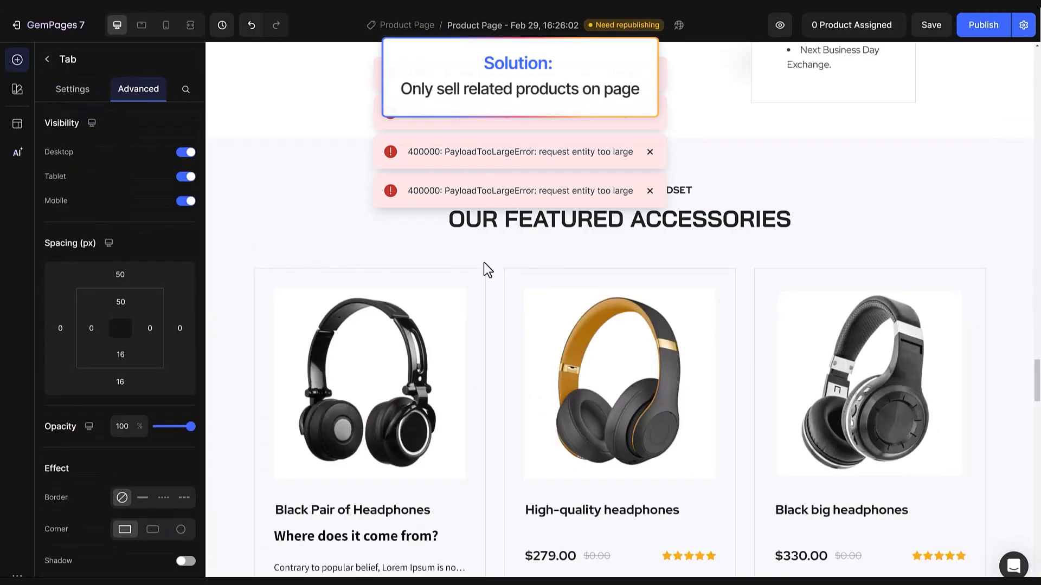
- Select the featured accessories product list, keeping iPhone, Apple watch, Macbook and Head phone
left_click(369, 384)
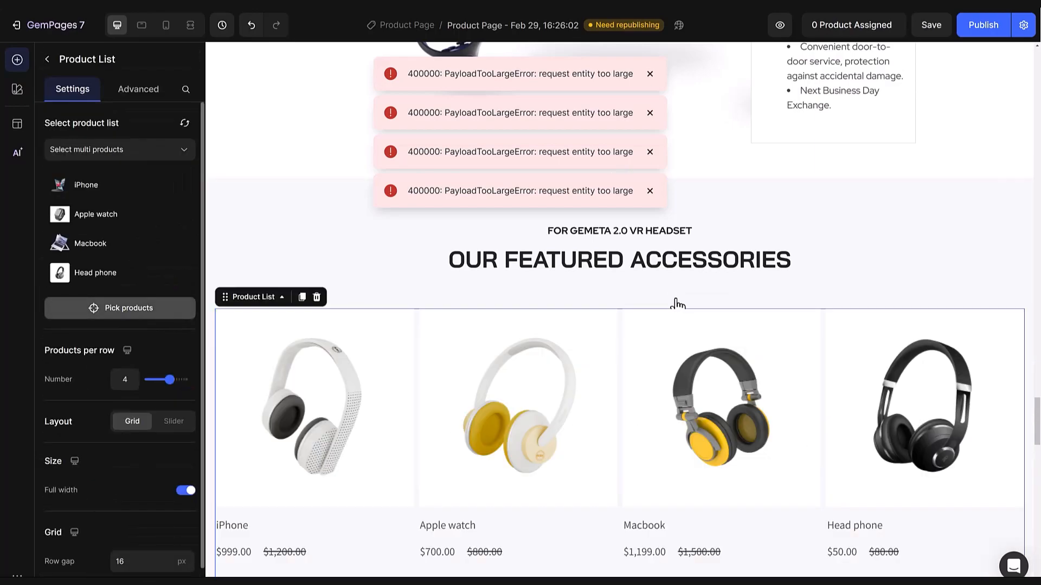
mouse_move(672, 305)
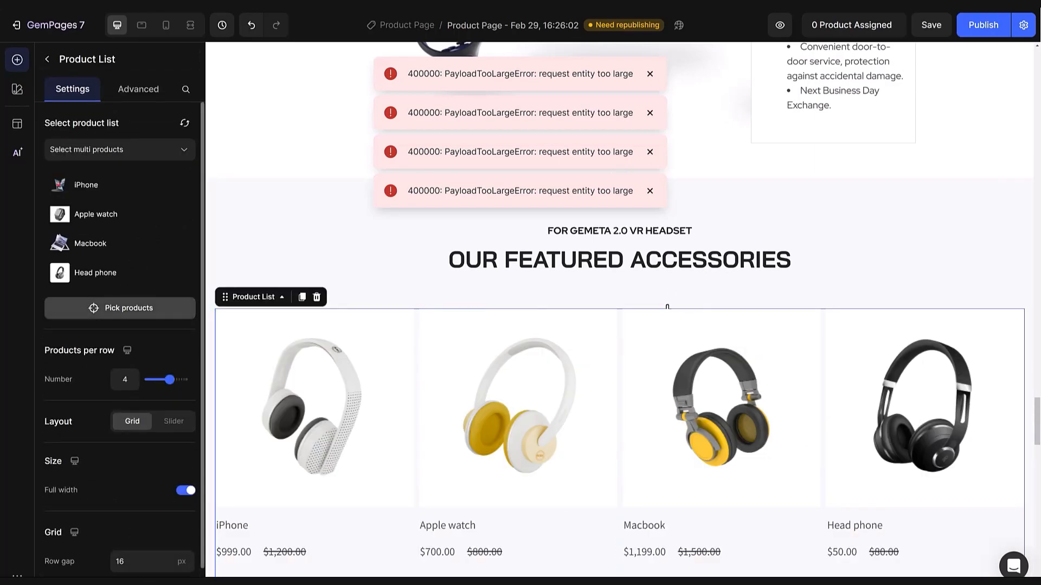
left_click(516, 408)
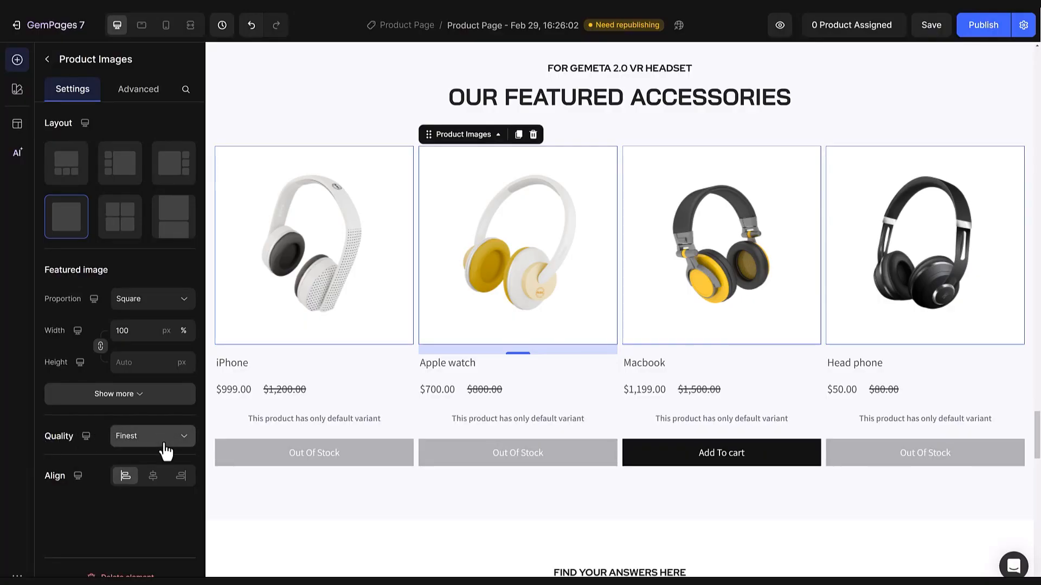
- Change the featured accessories product image quality from Finest to Medium
left_click(151, 435)
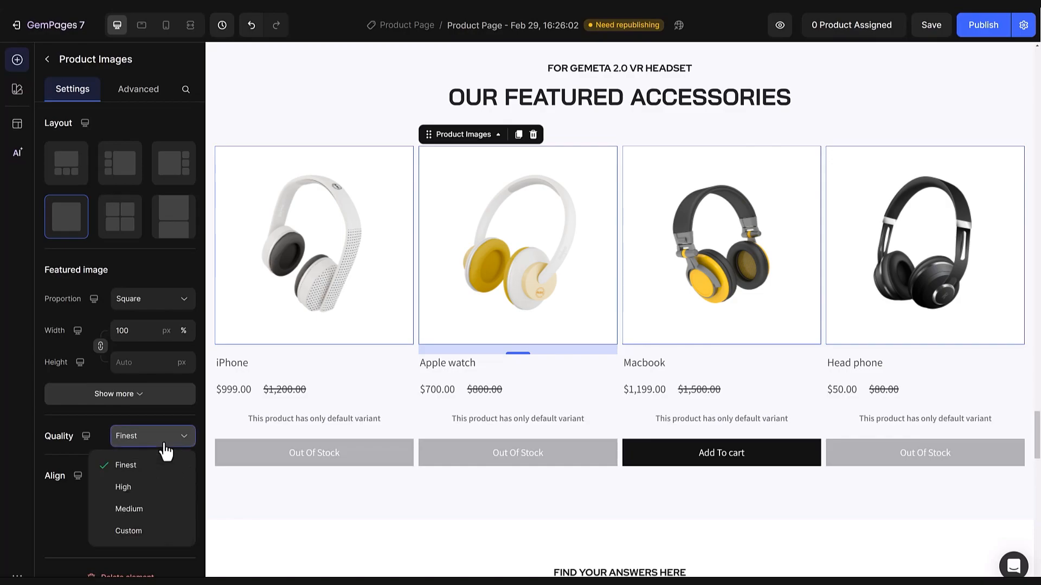
mouse_move(159, 458)
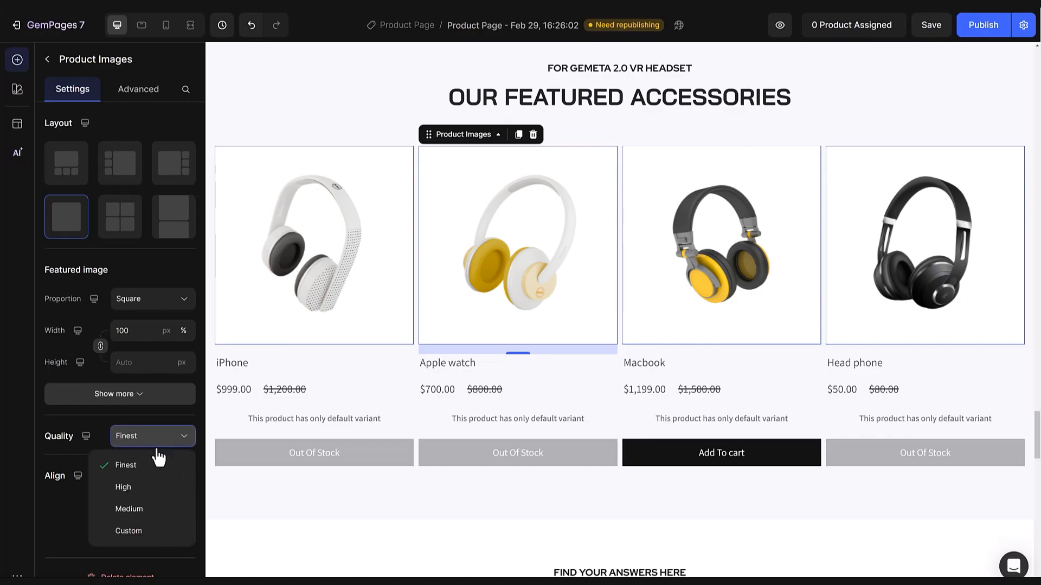
mouse_move(125, 465)
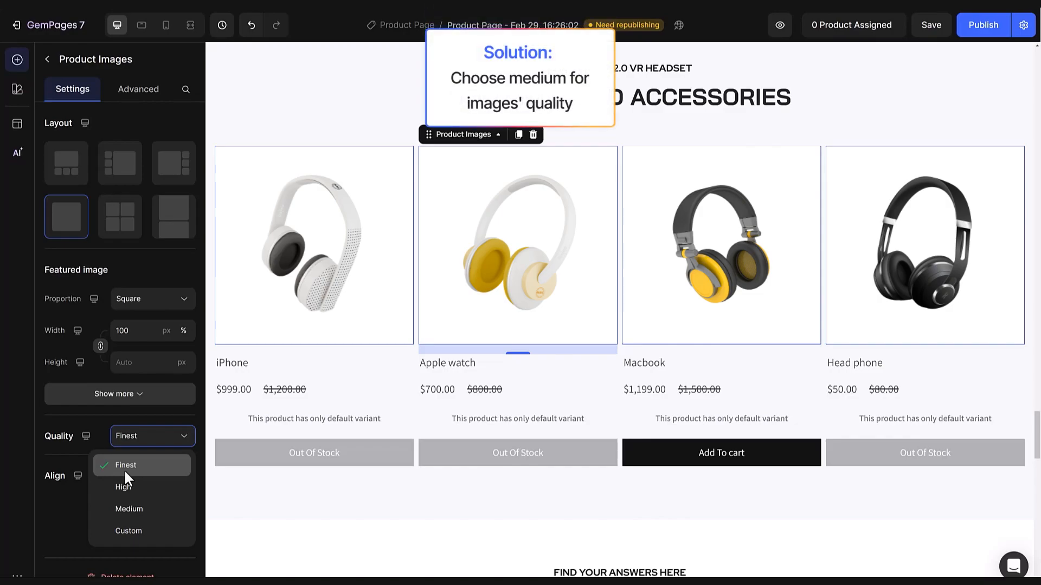
mouse_move(130, 481)
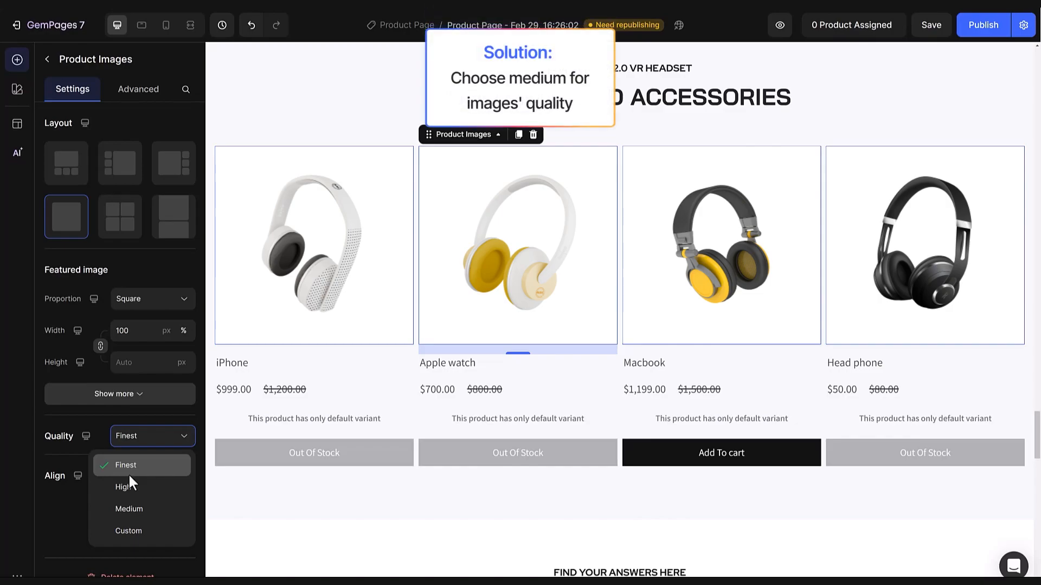
left_click(129, 509)
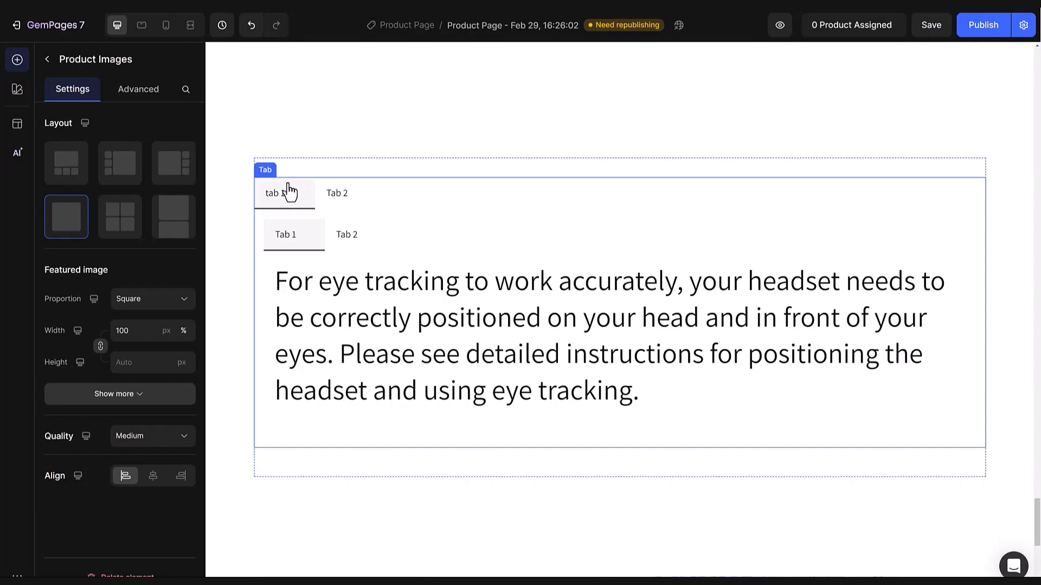
- Select the outer tab block and switch it to Tab 2, revealing the headset FAQ accordion
left_click(286, 234)
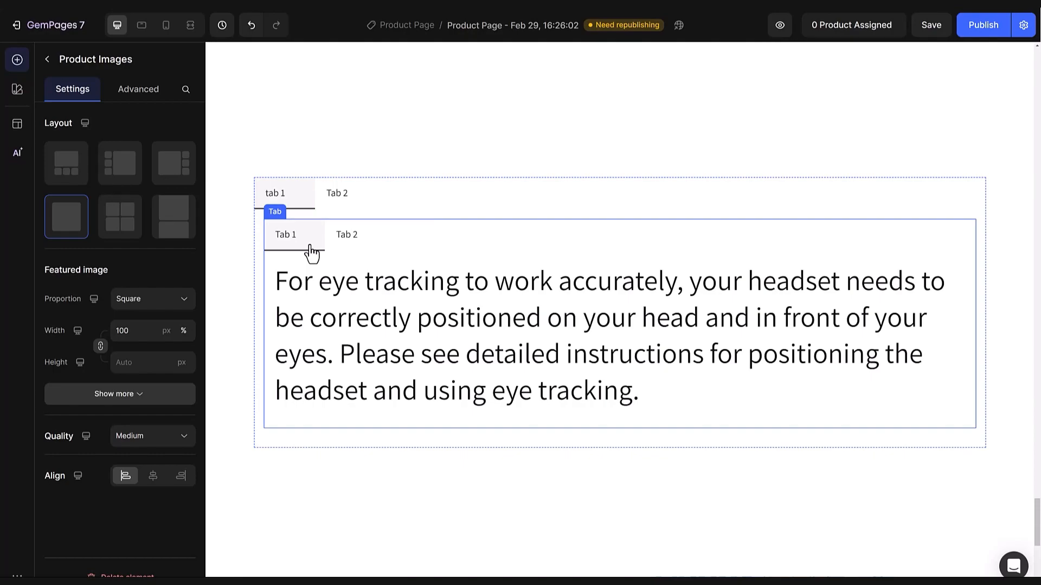
left_click(337, 193)
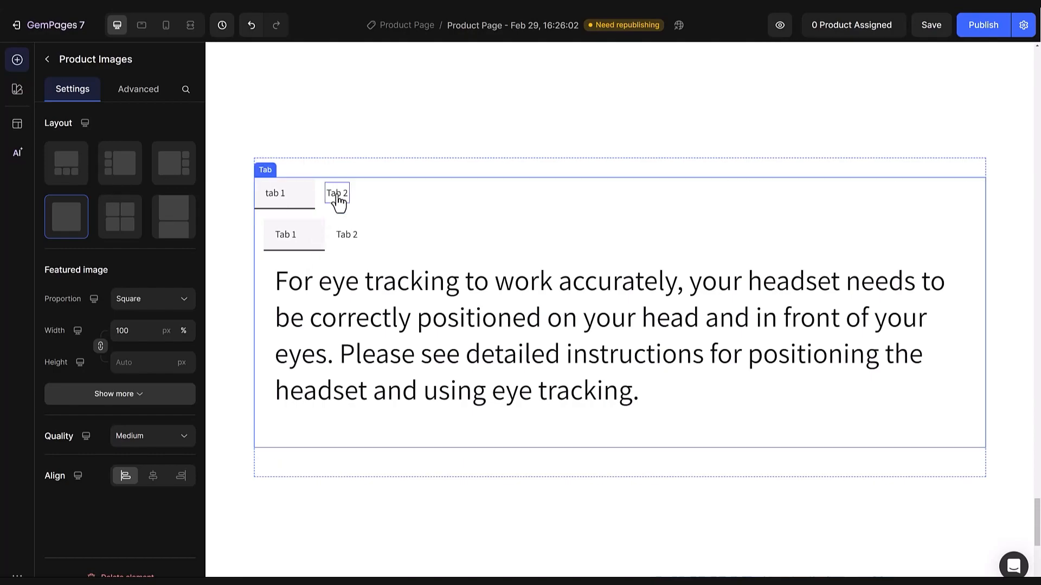
left_click(337, 193)
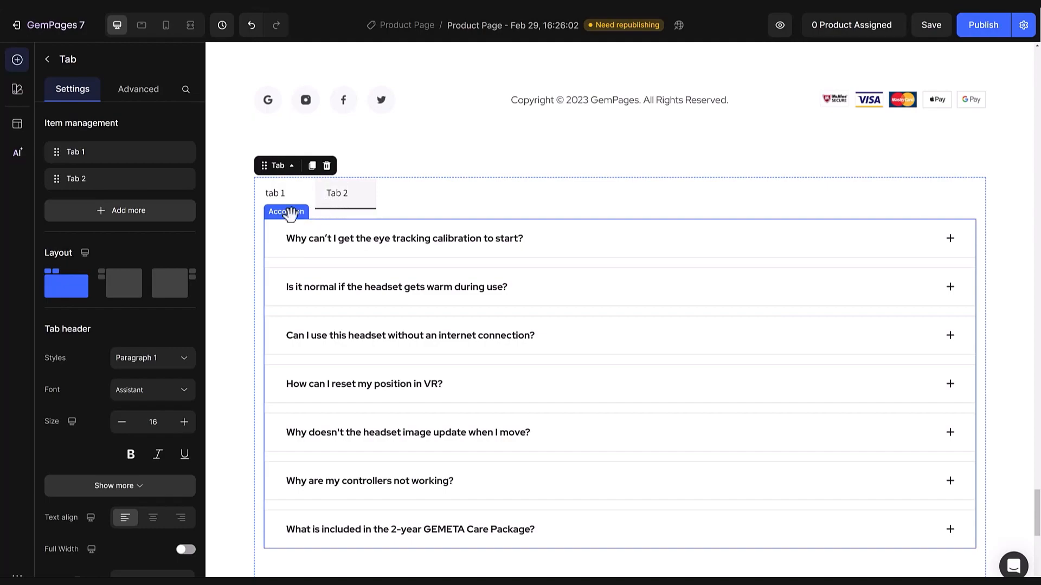
mouse_move(949, 249)
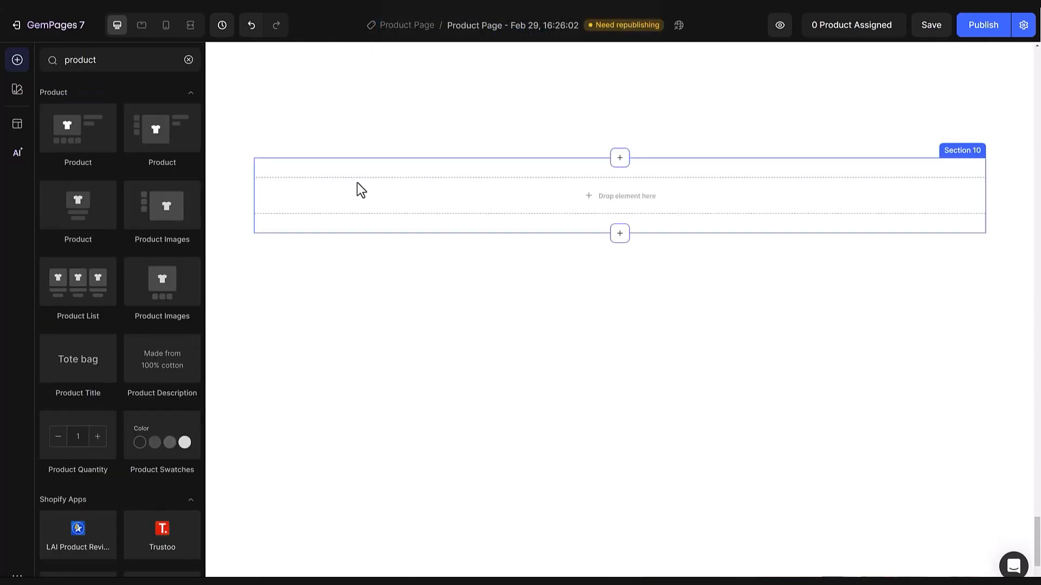
- Replace the 'product' element search query with 'tab'
left_click(100, 59)
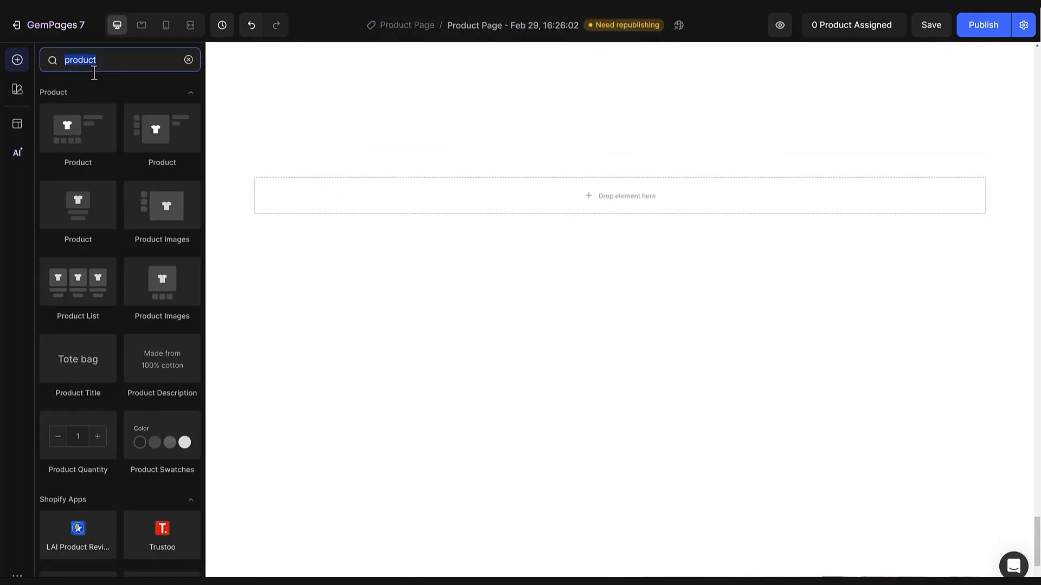
type("tab")
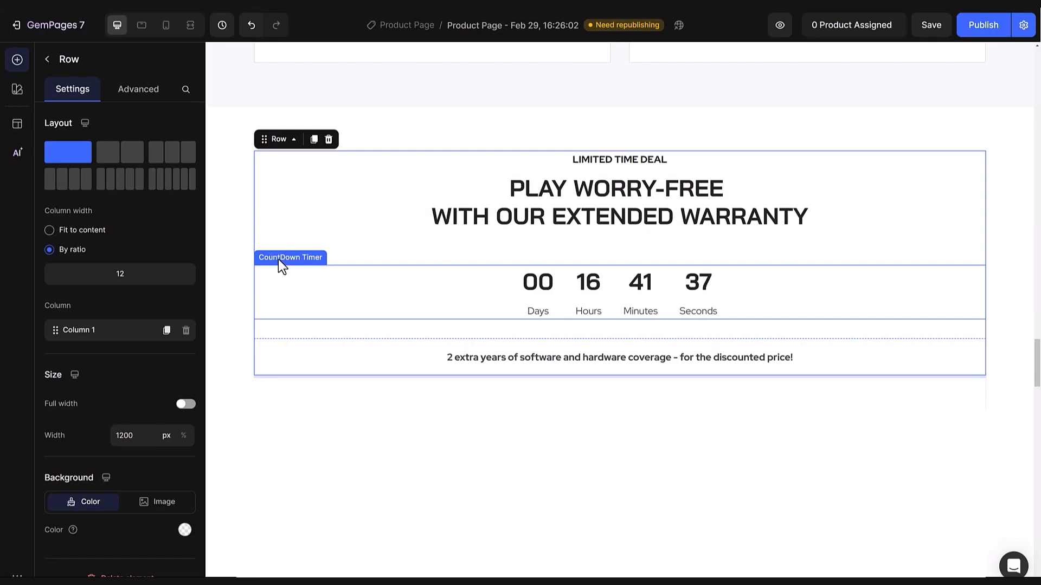
- Select the Limited Time Deal row with the CountDown Timer to view its settings
left_click(290, 257)
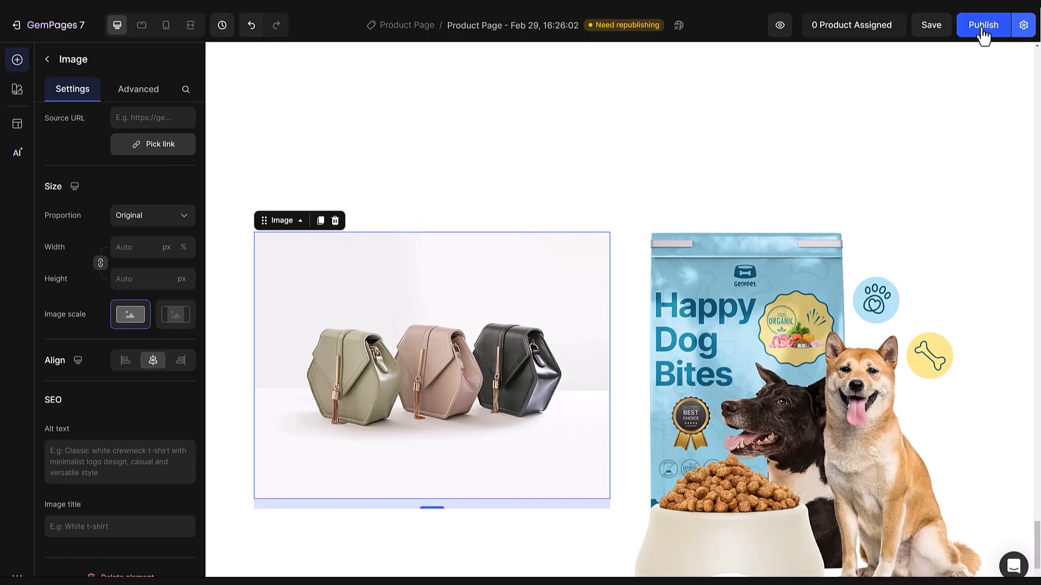
- Publish the product page with the handbag and Happy Dog Bites images
left_click(983, 25)
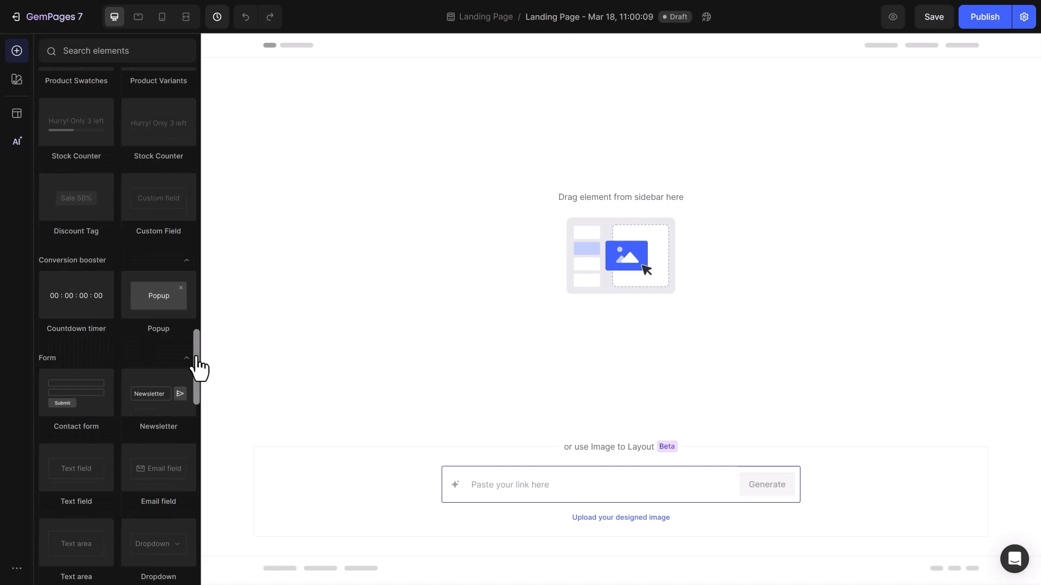
scroll("down", 3)
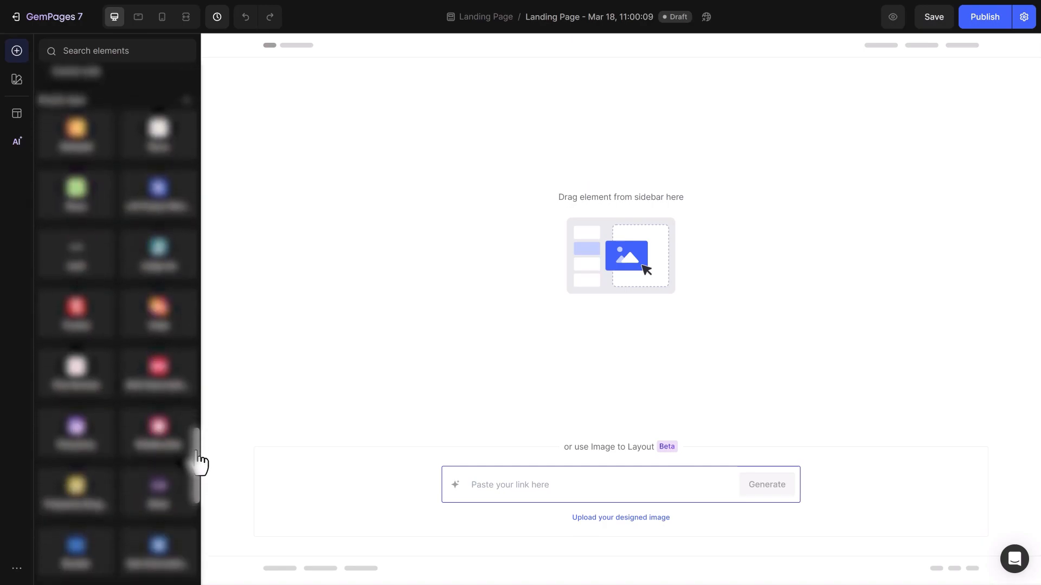
scroll("down", 3)
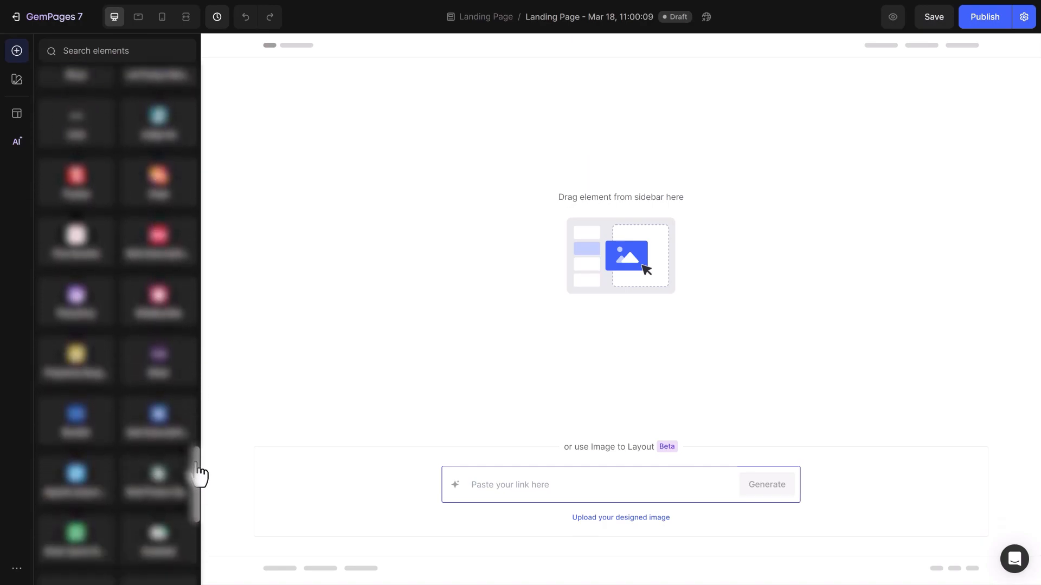
scroll("down", 3)
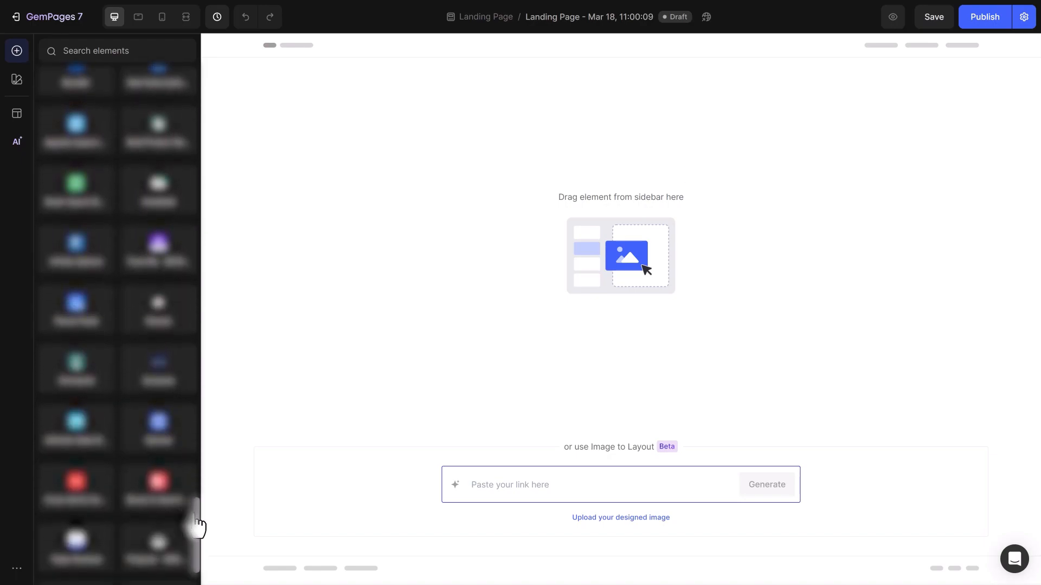
scroll("down", 3)
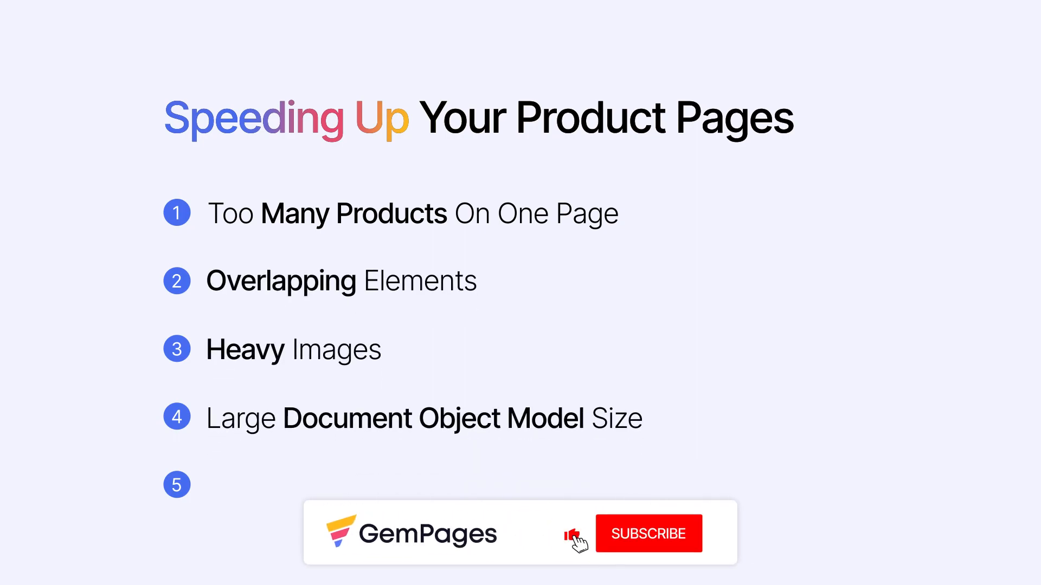
left_click(648, 533)
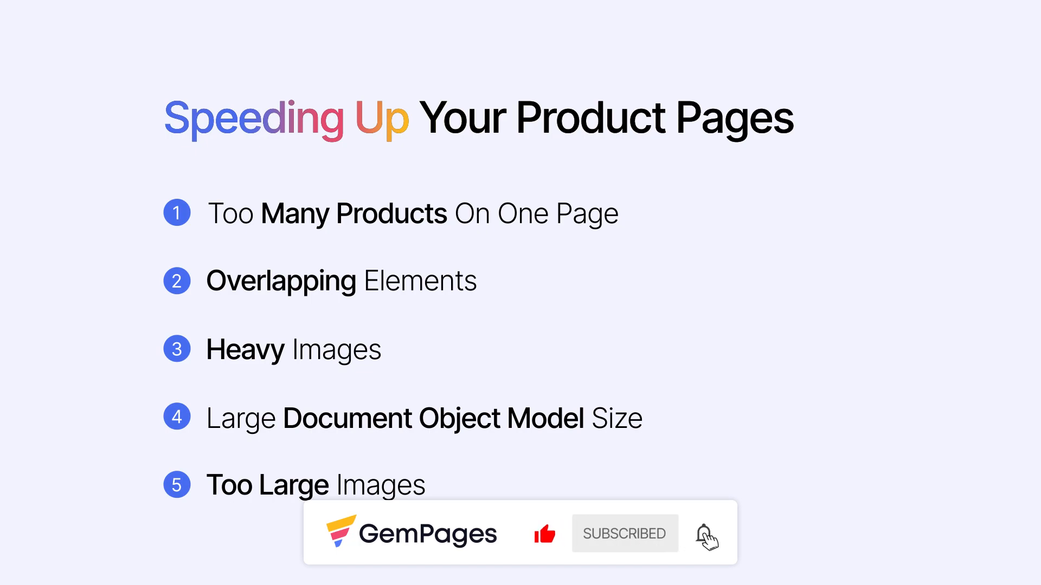